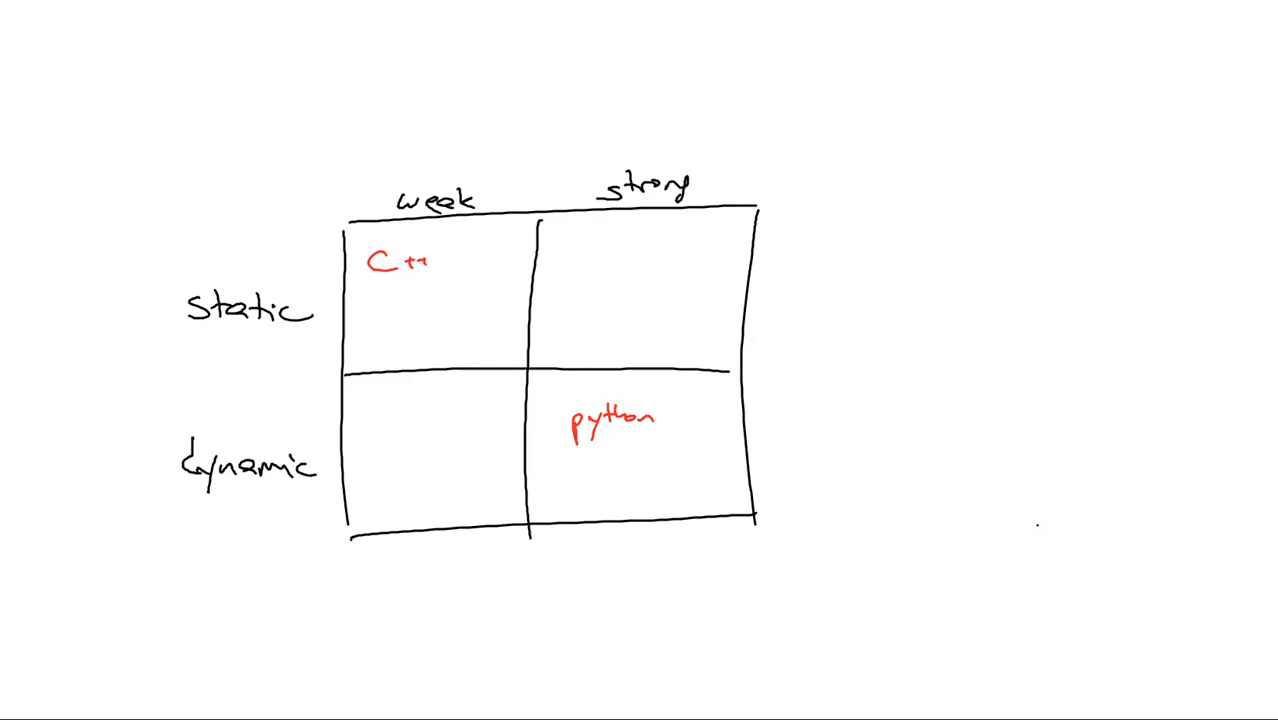
mouse_move(462, 676)
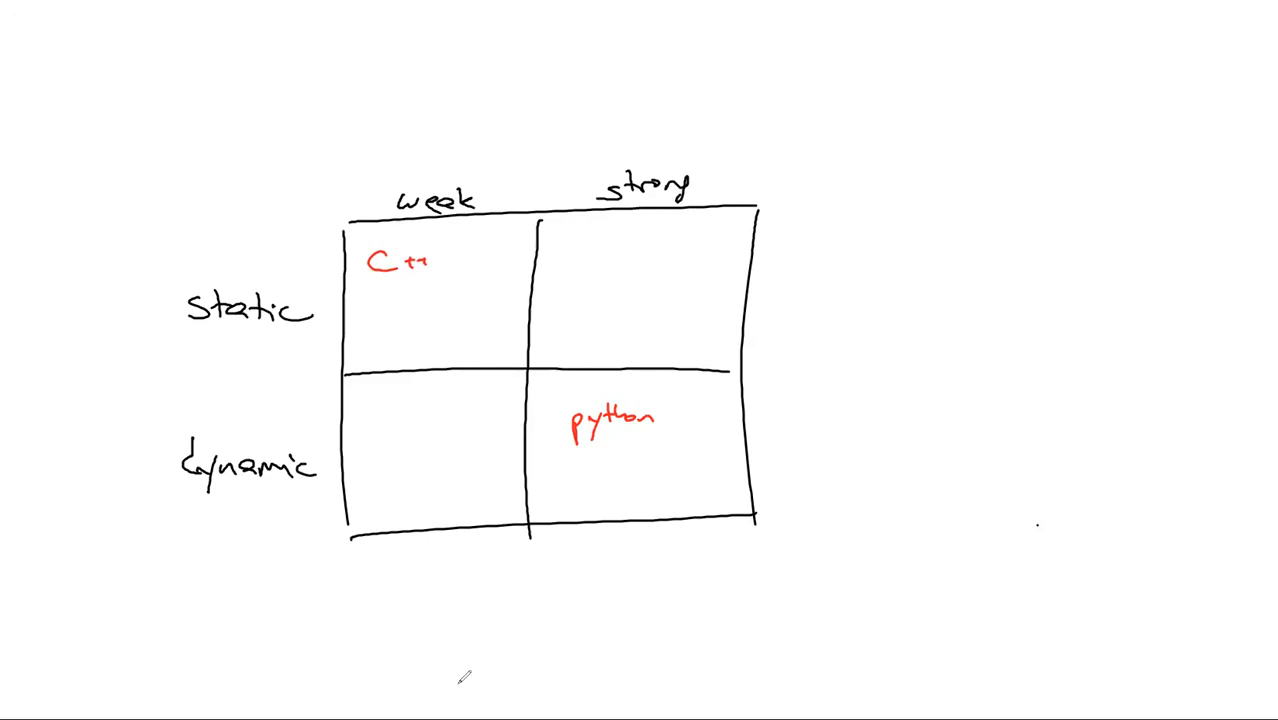
mouse_move(893, 189)
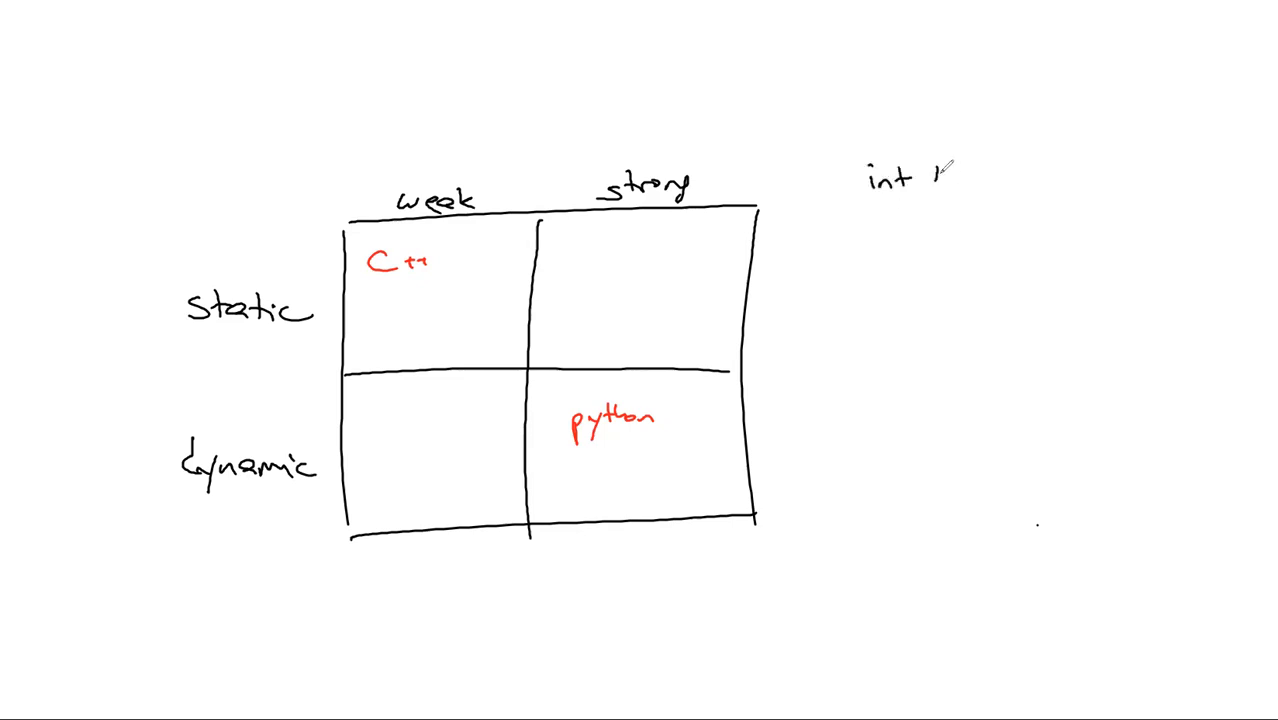
Handwrite "int b = 65" beside the chart and start "char c =" below it
type("b=")
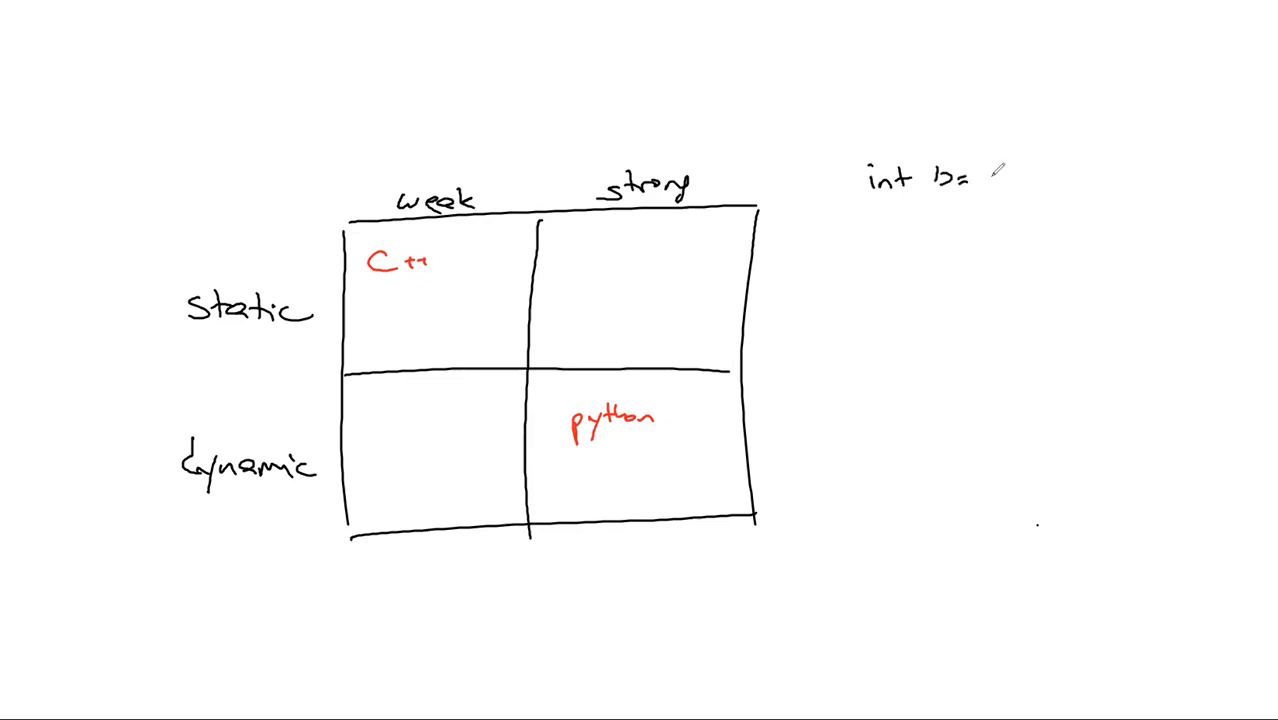
type("65")
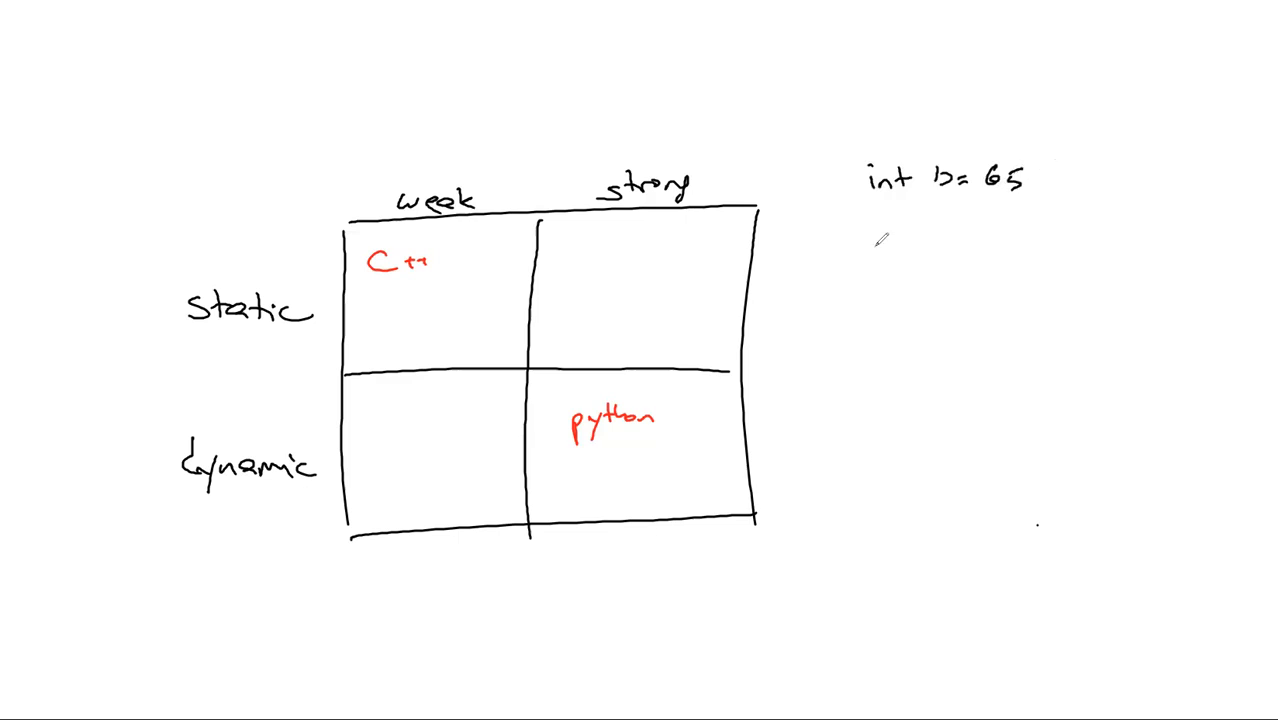
type("char")
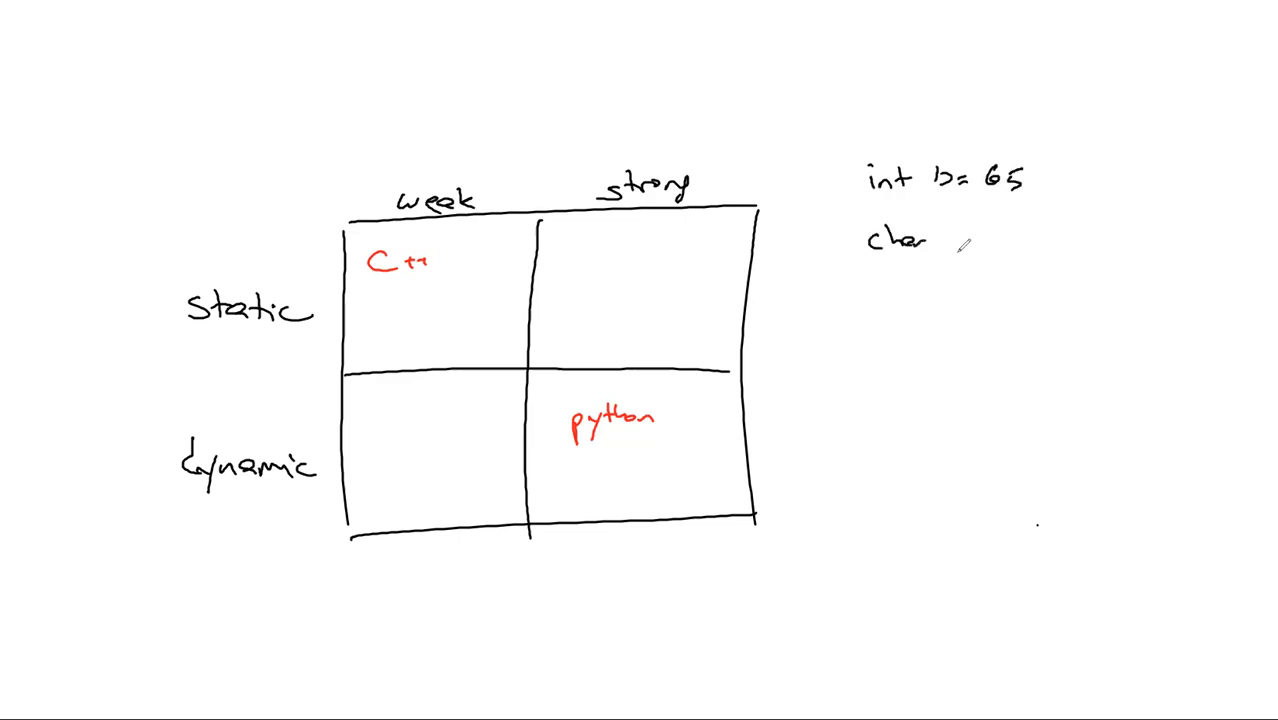
type("c=b")
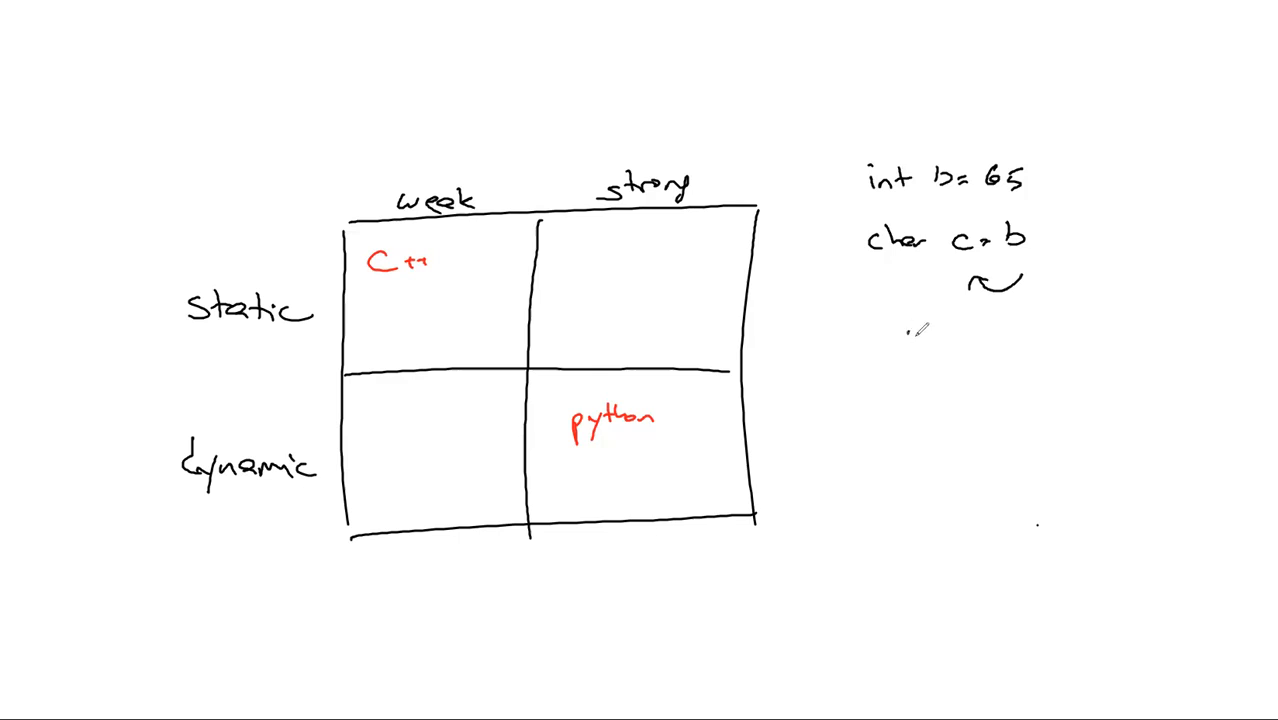
Write "implicit conv" beneath the curved arrow under char c = b
type("implicit")
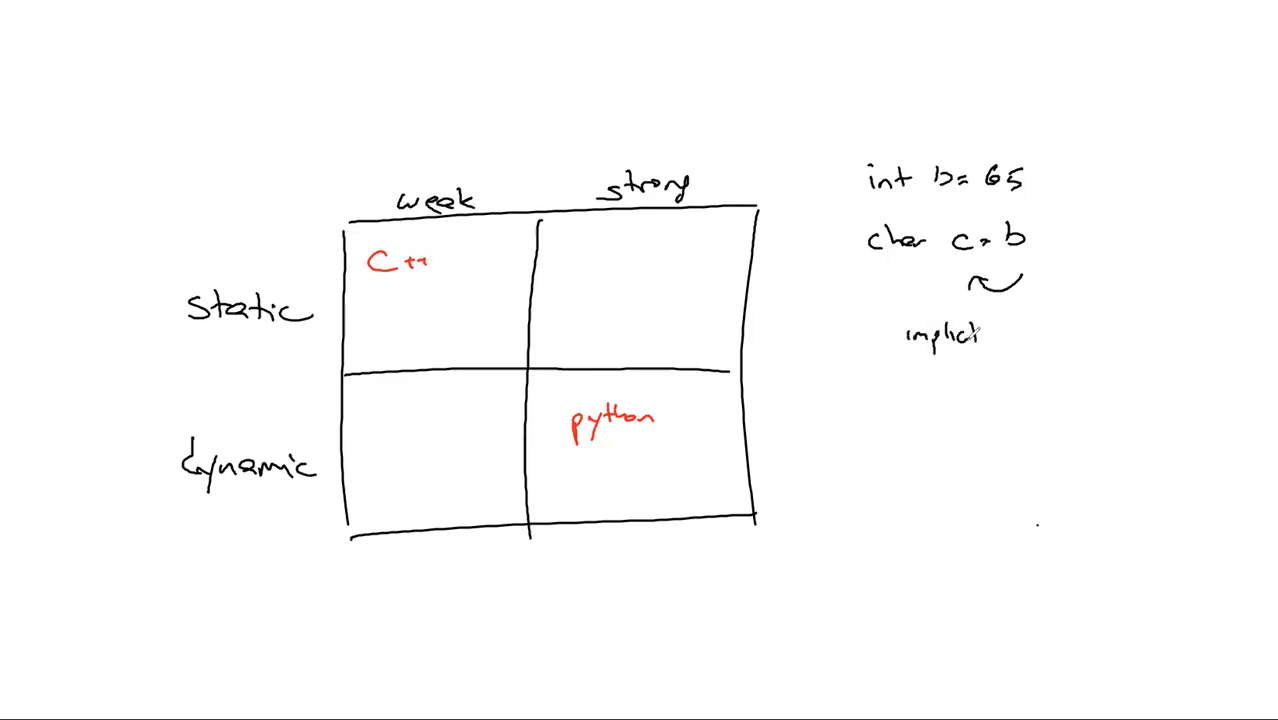
type("conv")
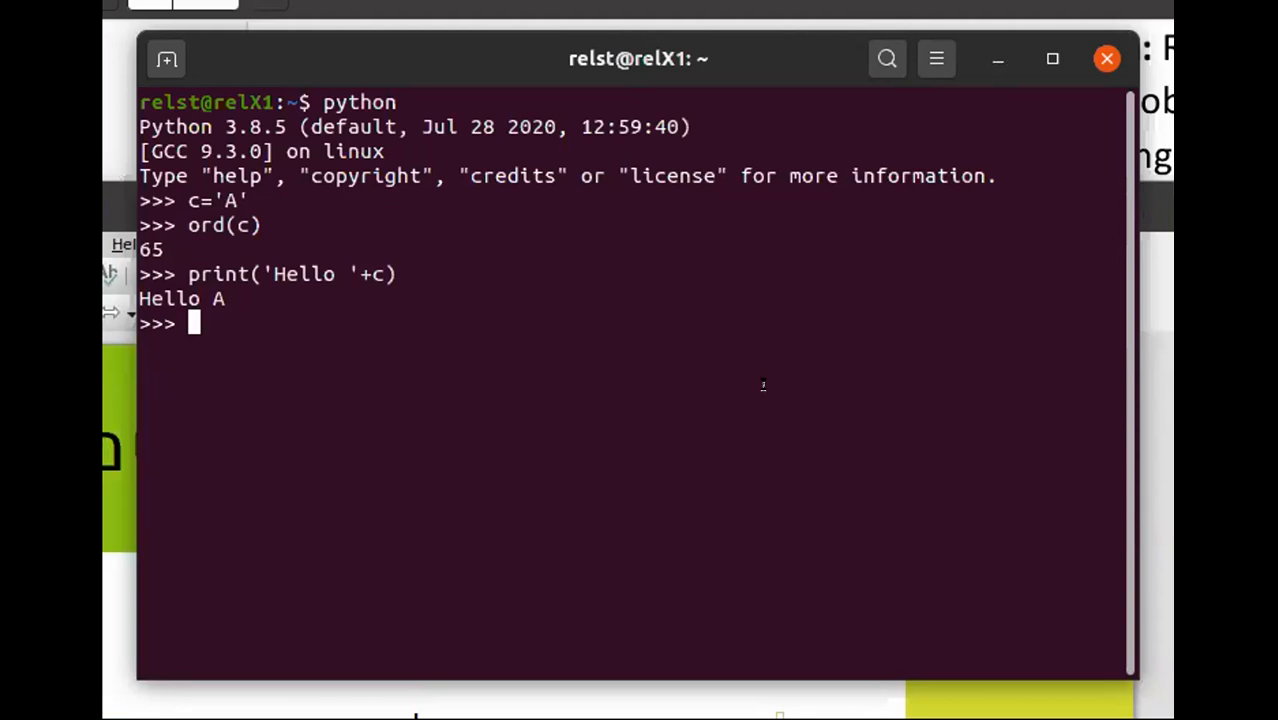
mouse_move(502, 251)
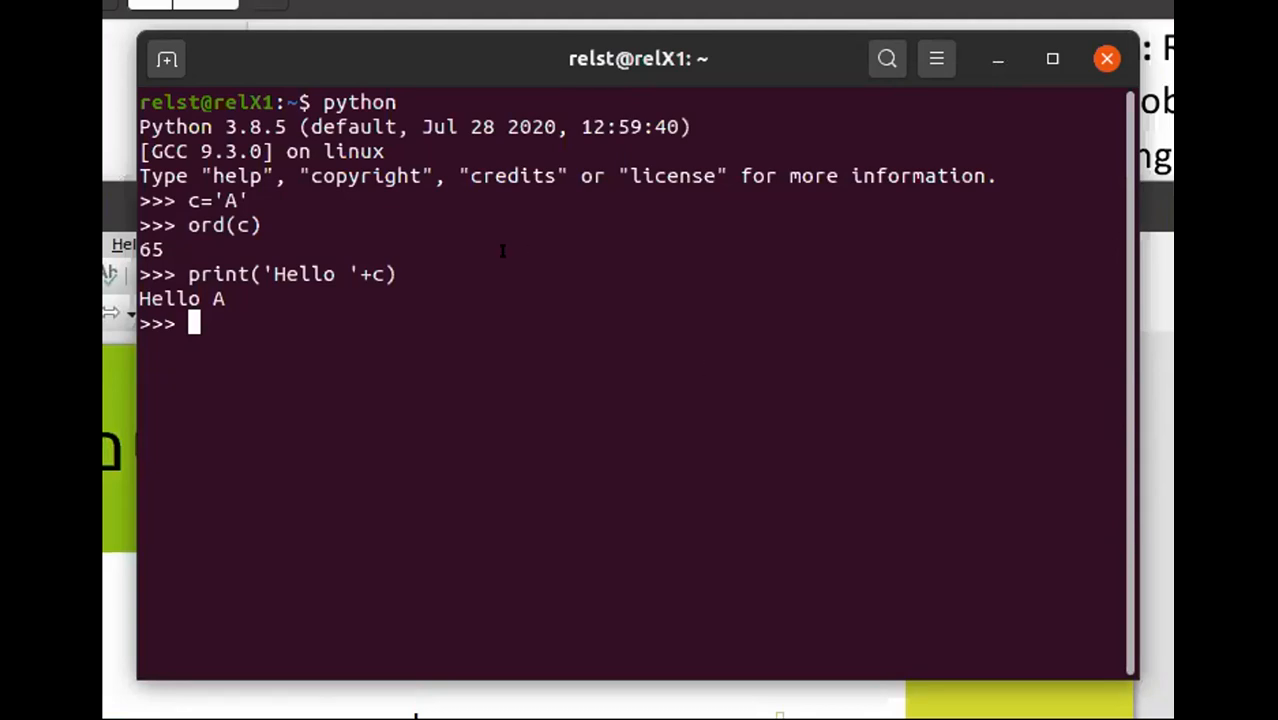
mouse_move(576, 296)
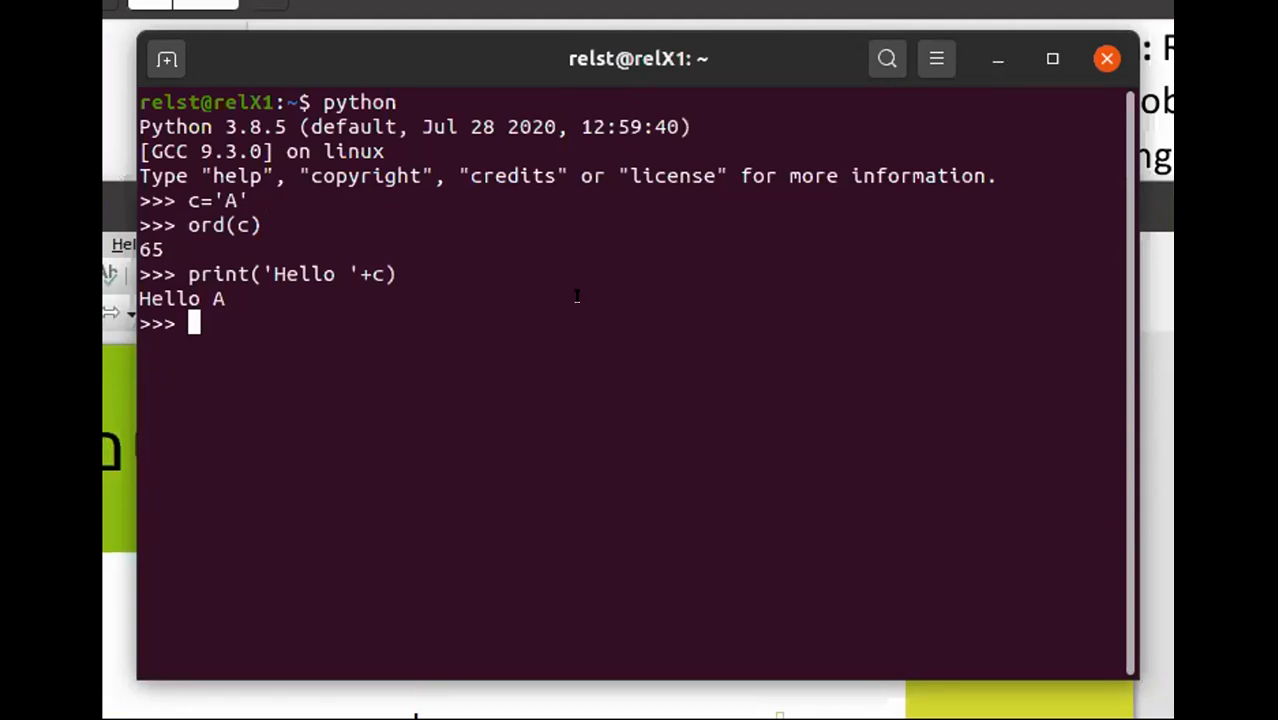
Run type(c) in the Python REPL, returning <class 'str'>
type("type(")
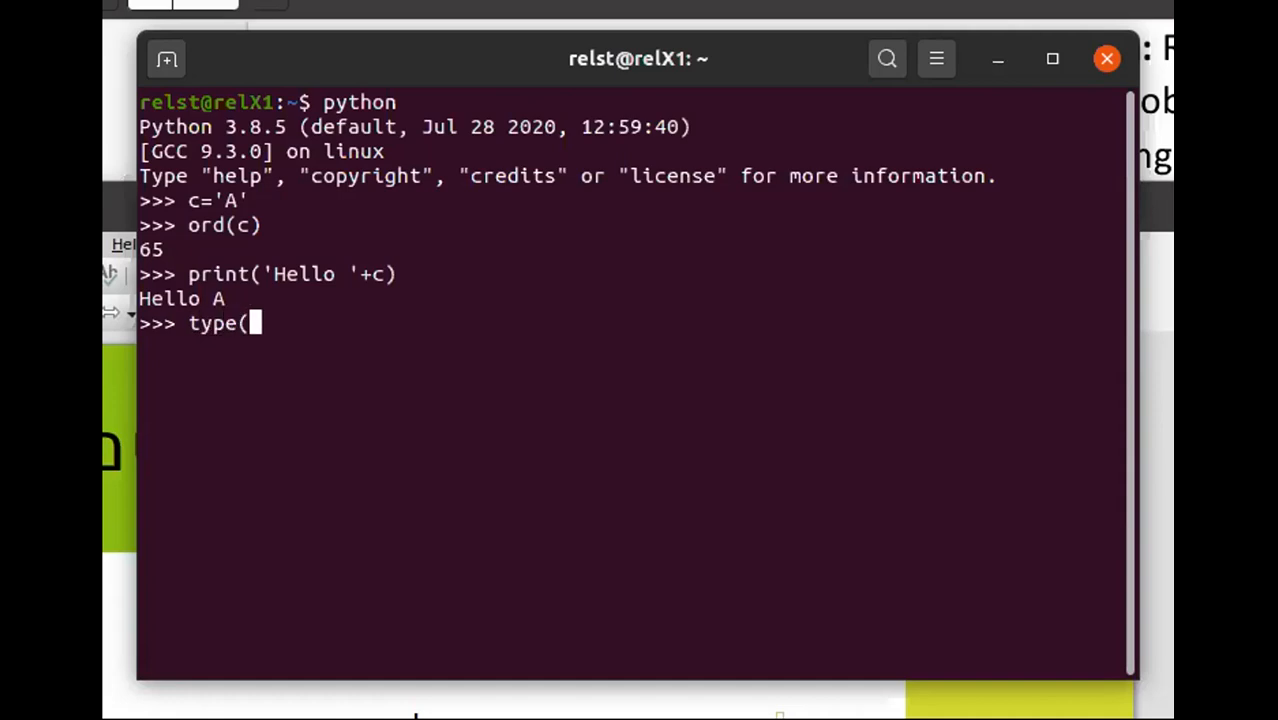
key("Return")
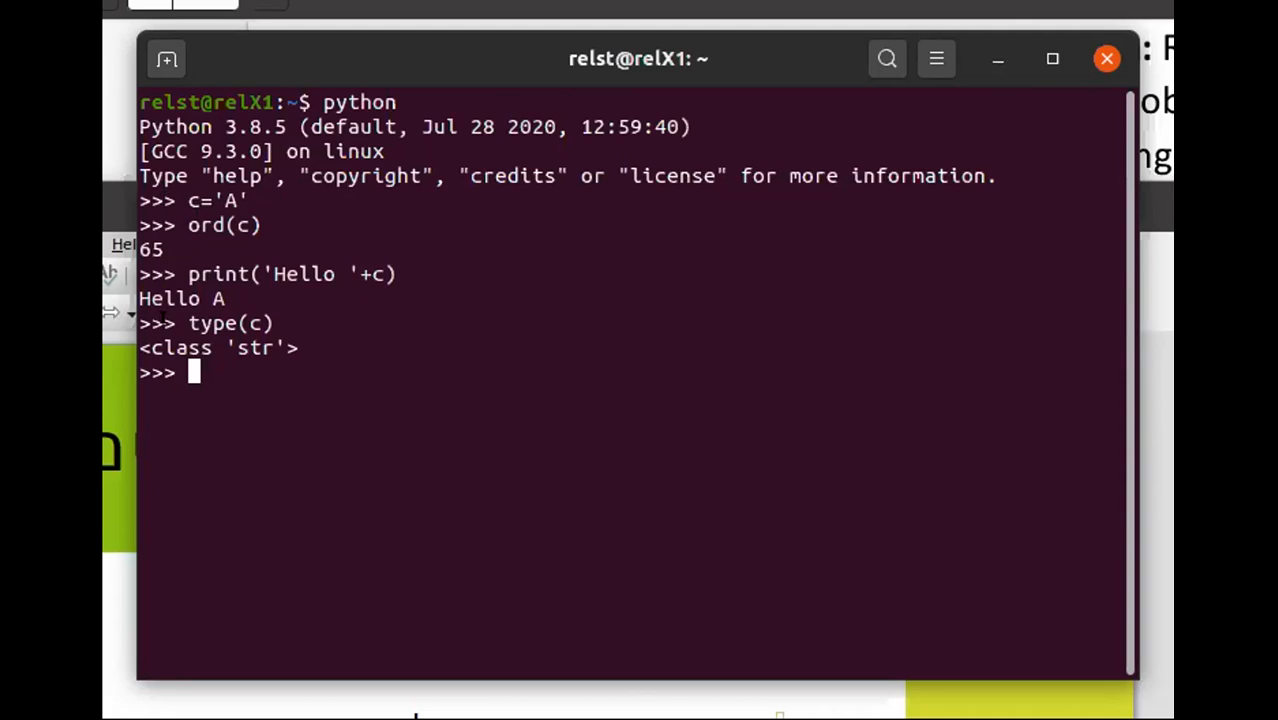
mouse_move(355, 313)
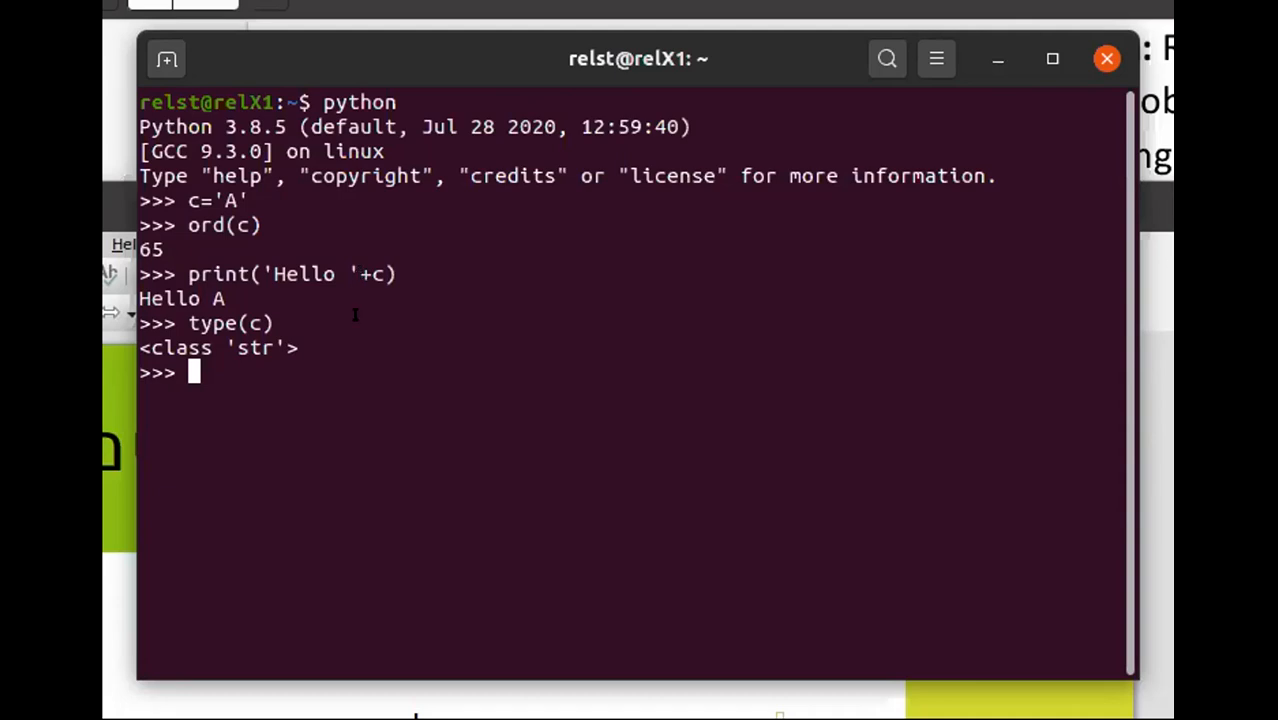
mouse_move(513, 495)
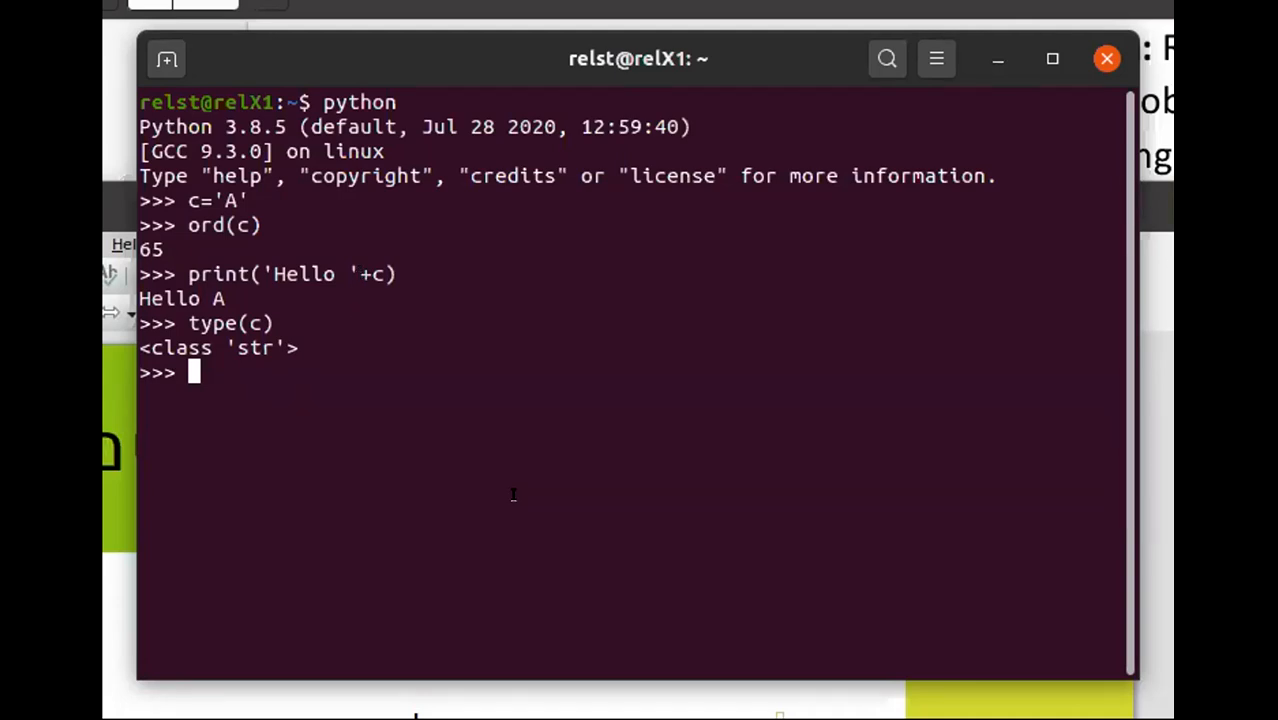
Run print(15+c) in Python, raising a TypeError for int and str operands
type("pi")
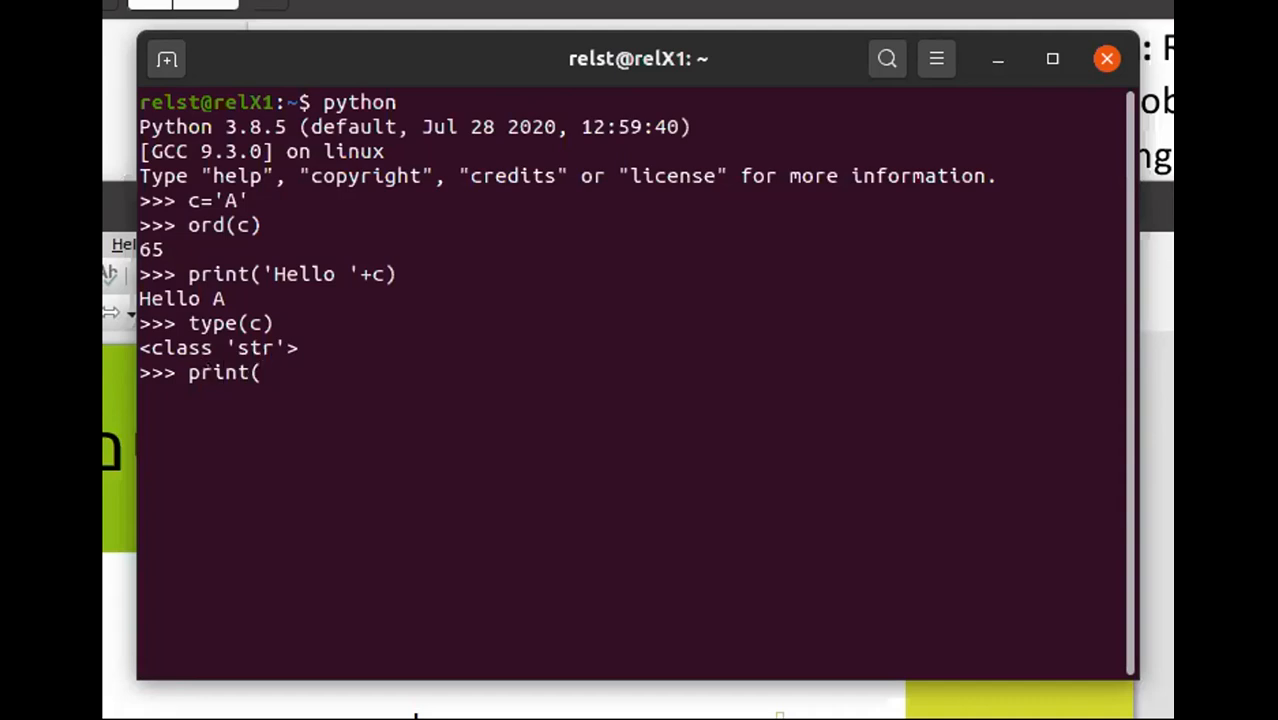
type("15")
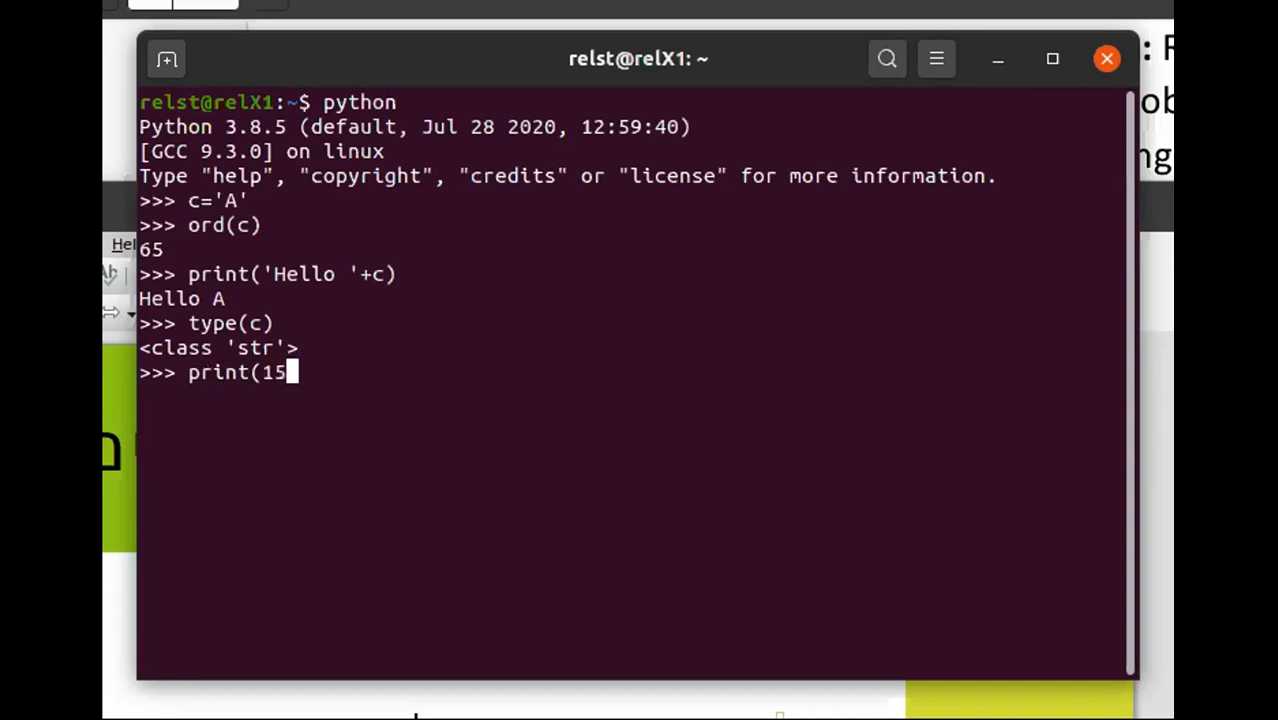
type("+c")
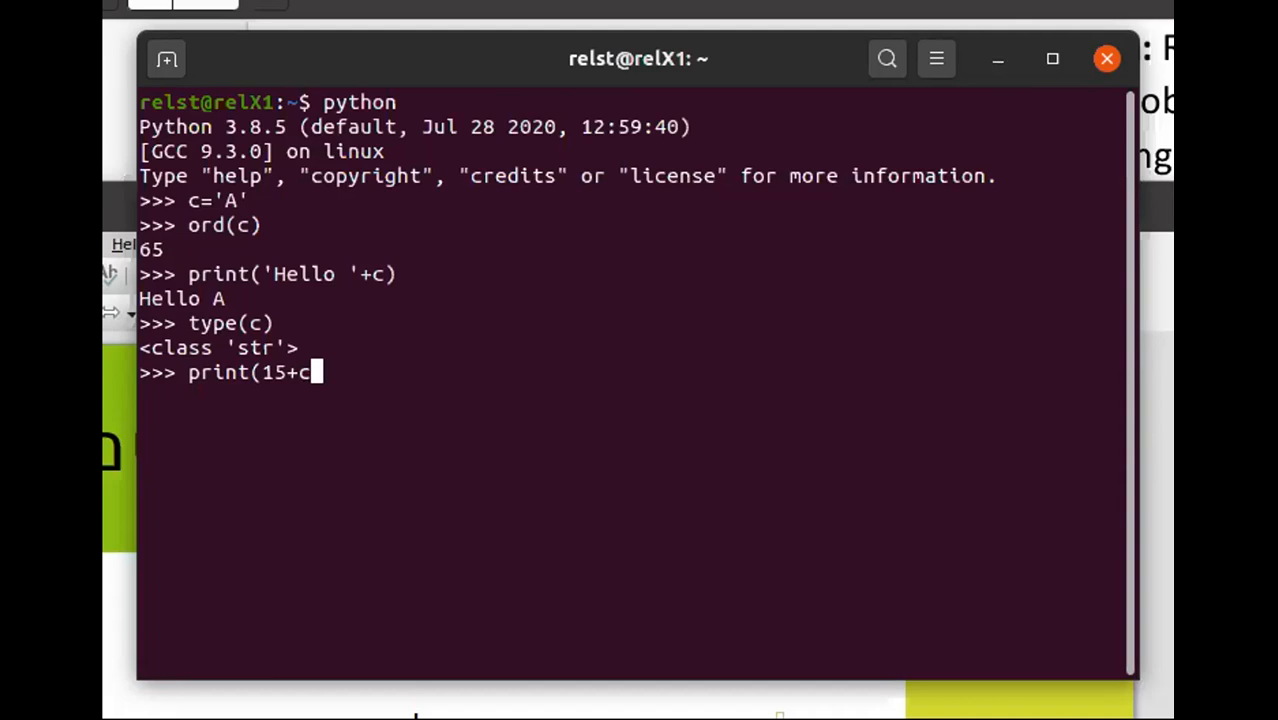
key("Return")
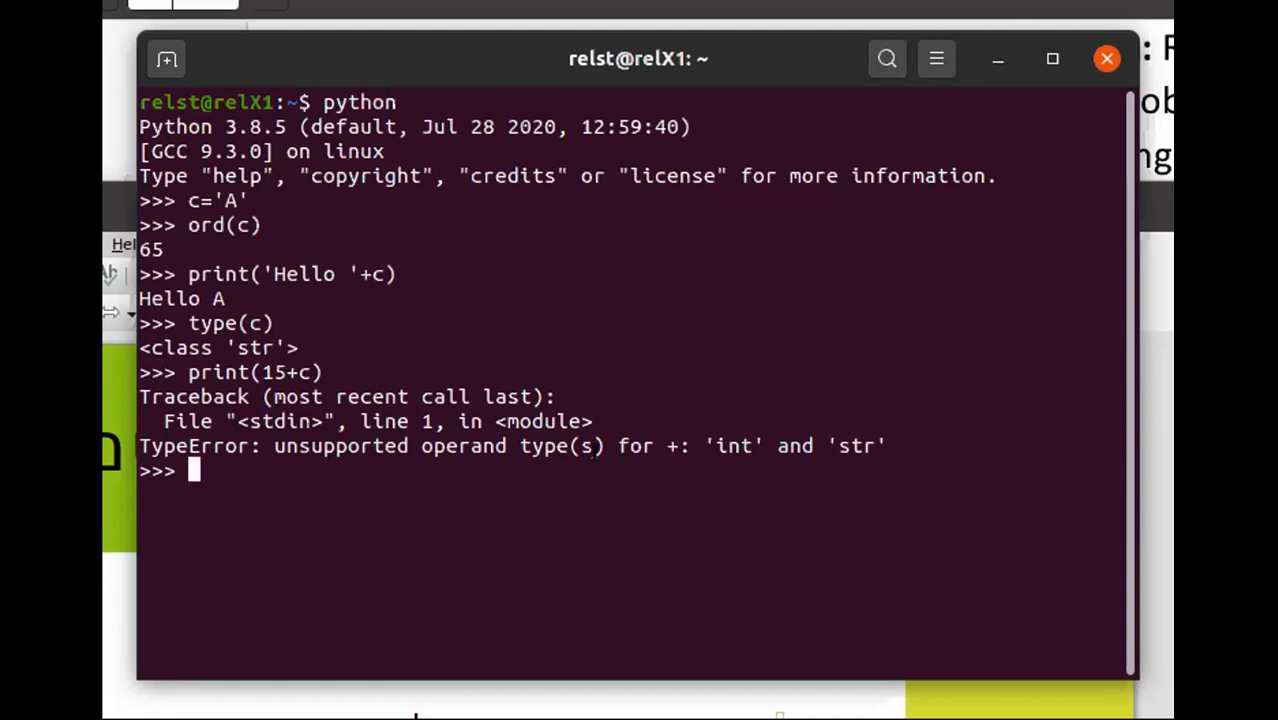
mouse_move(698, 367)
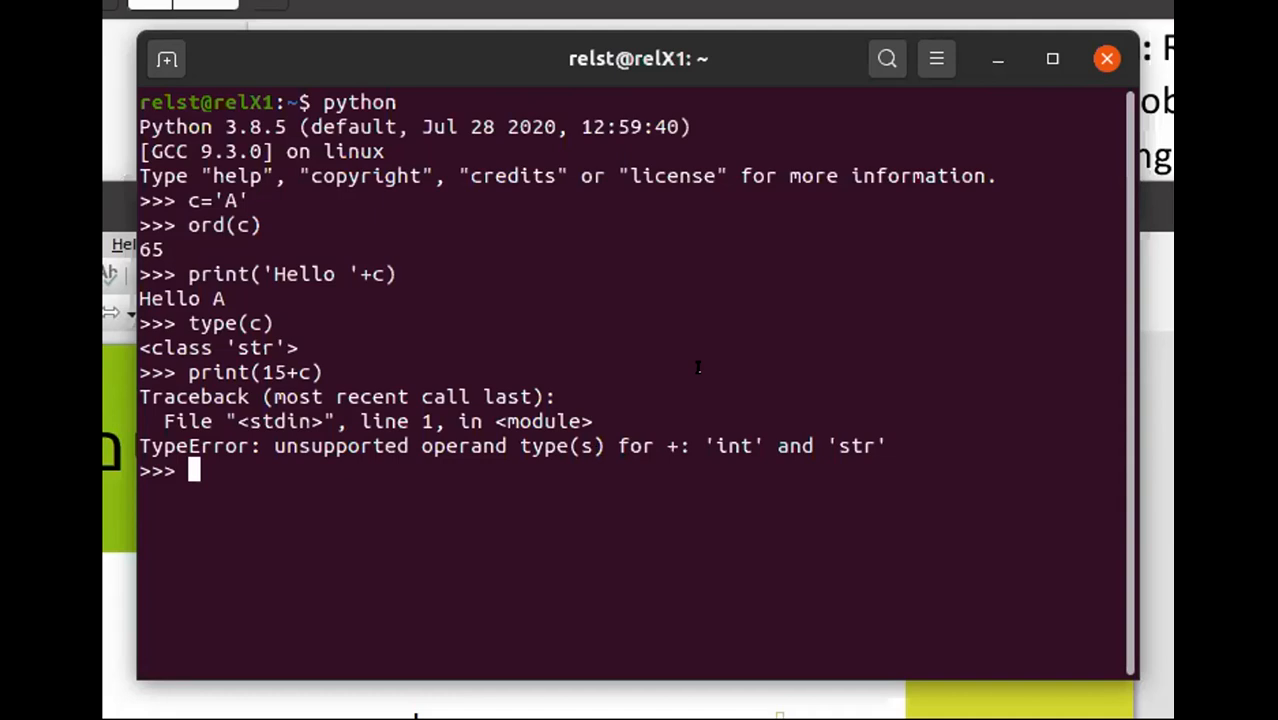